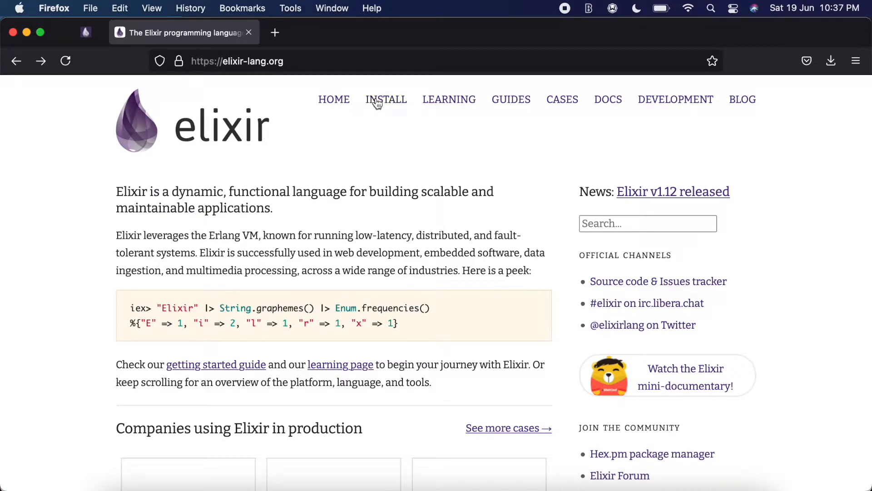
Go to the Install page from the elixir-lang.org top navigation
left_click(386, 99)
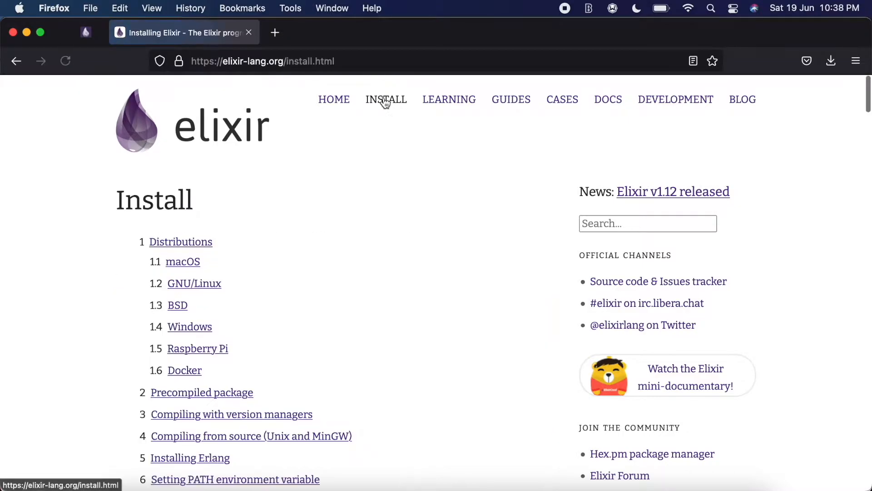
mouse_move(506, 244)
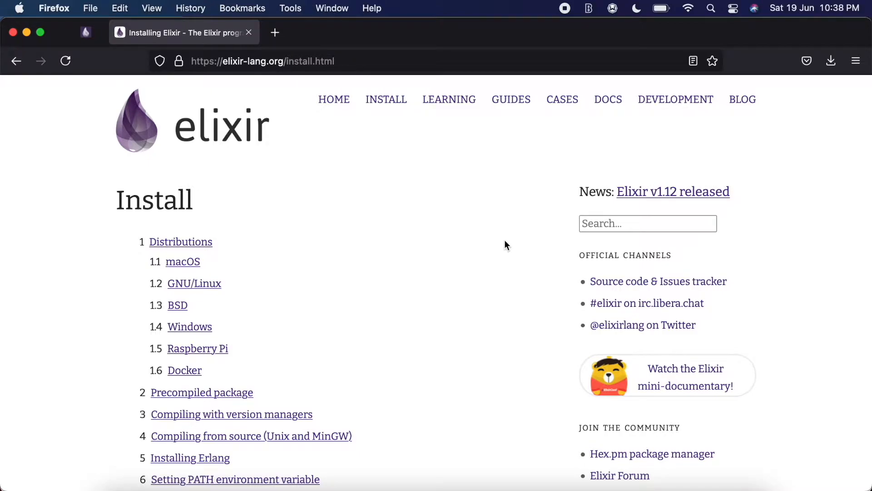
mouse_move(430, 281)
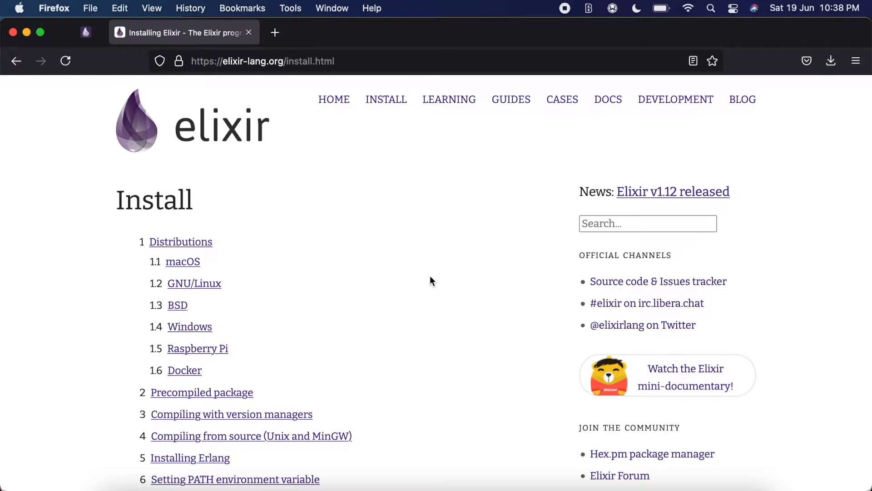
mouse_move(272, 283)
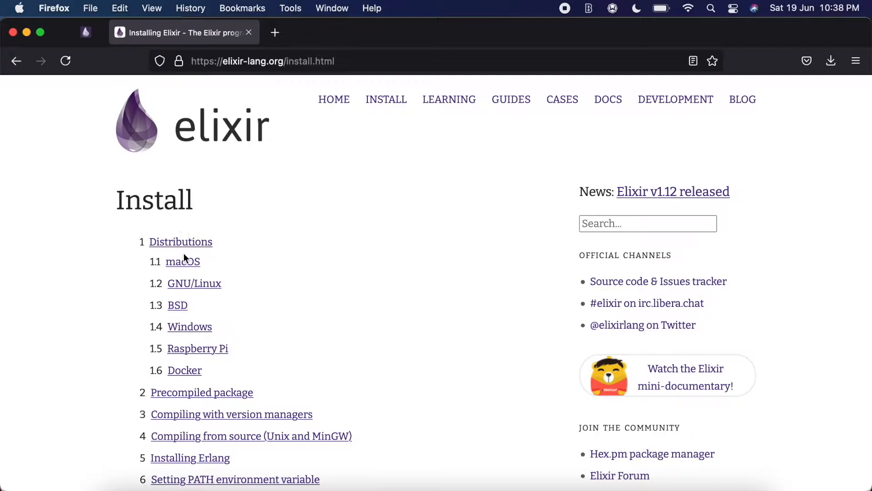
mouse_move(294, 256)
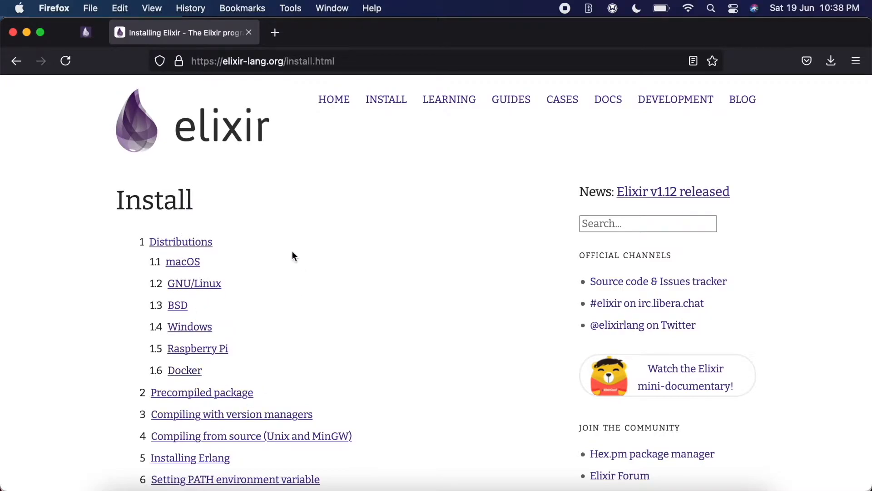
mouse_move(185, 370)
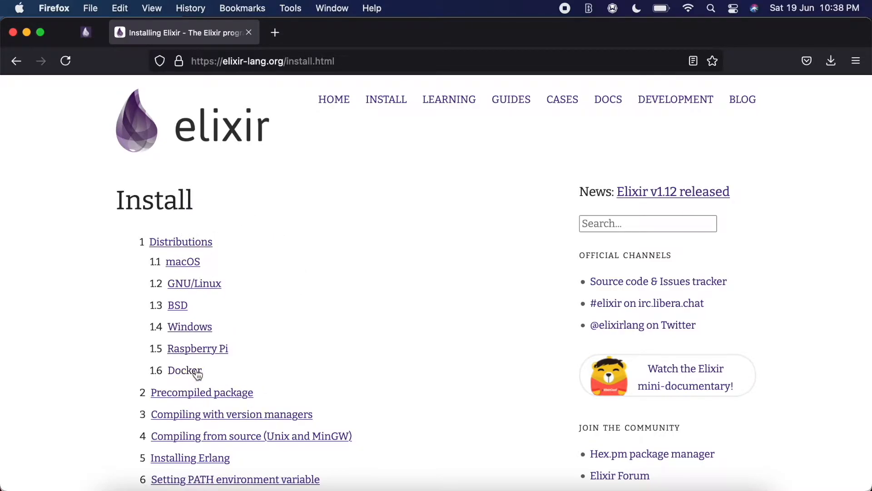
mouse_move(250, 328)
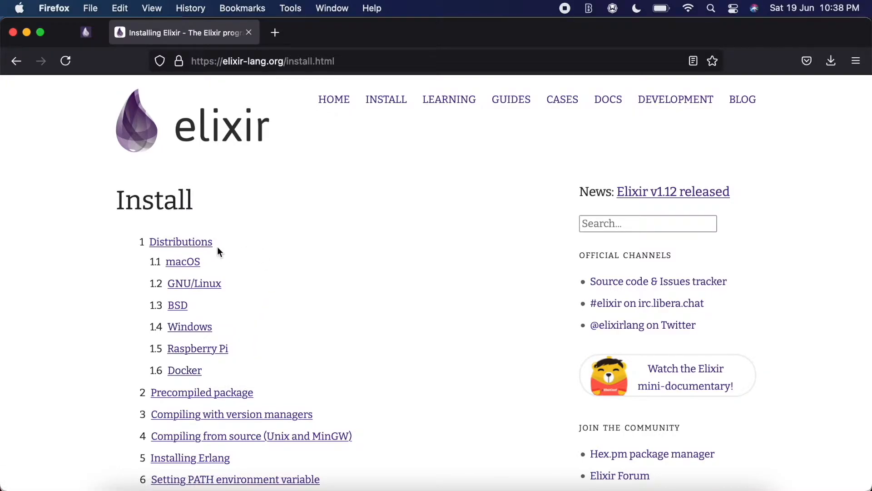
mouse_move(194, 284)
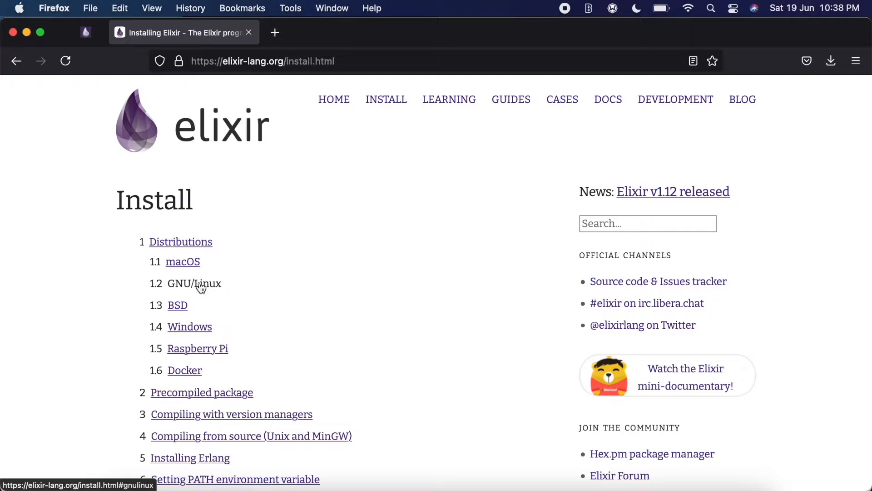
Select the Ubuntu 'wget … dpkg -i erlang-solutions_2.0_all.deb' repository command under GNU/Linux
left_click(195, 283)
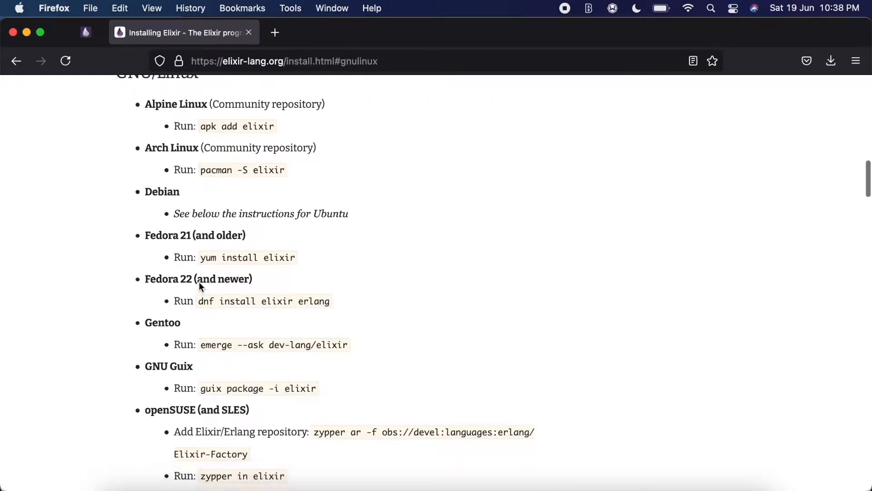
scroll("down", 3)
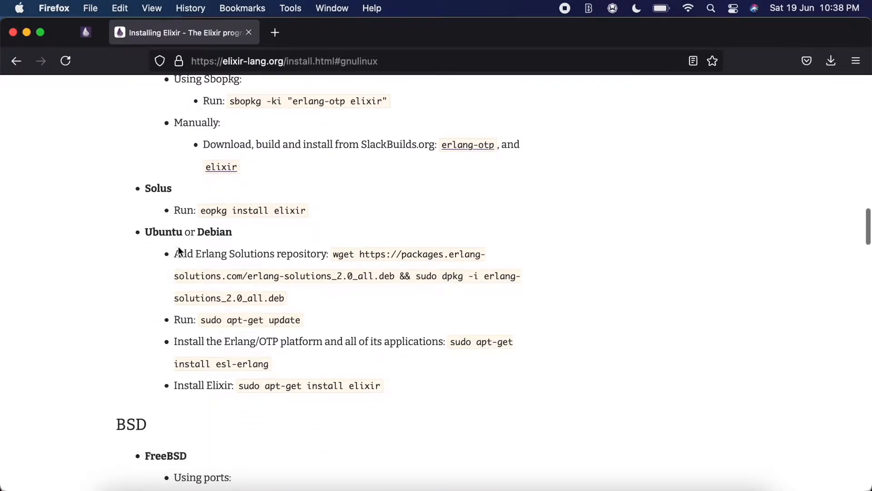
mouse_move(350, 266)
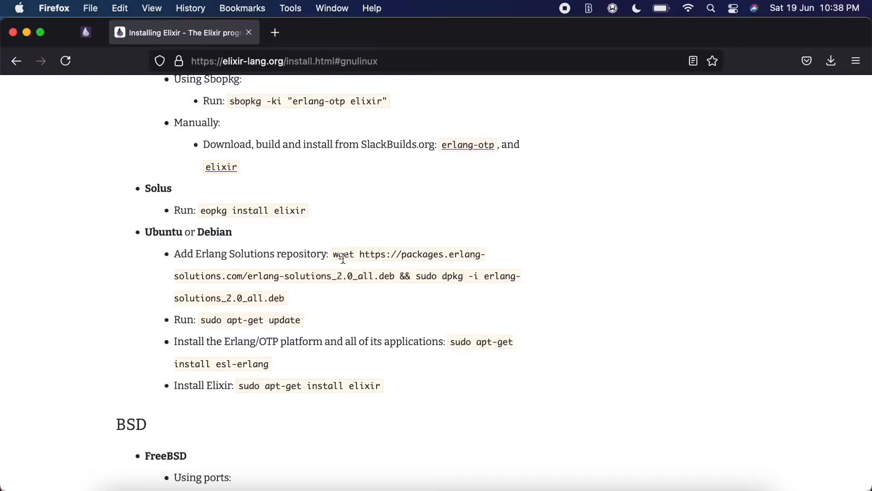
left_click_drag(334, 254, 276, 298)
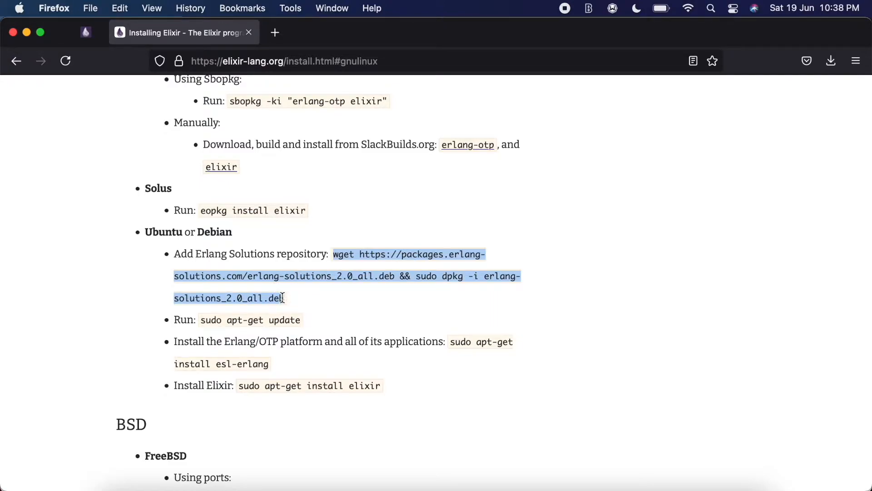
mouse_move(492, 325)
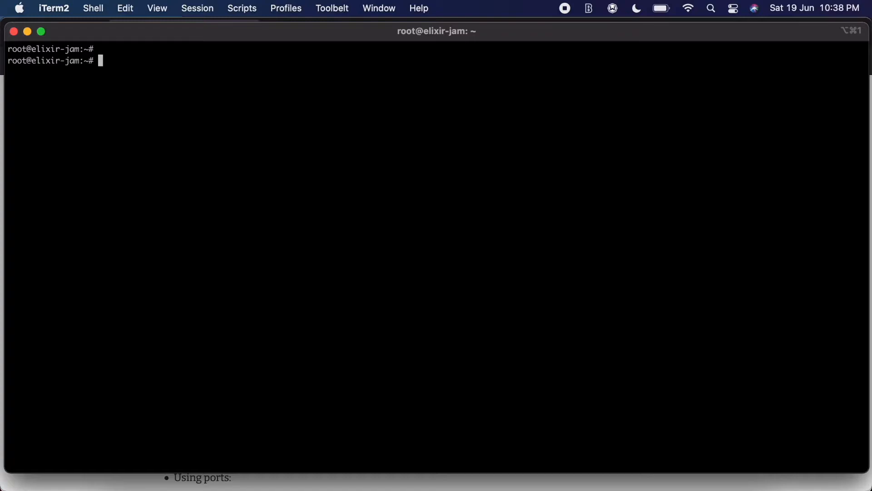
Run the wget && sudo dpkg -i erlang-solutions_2.0_all.deb command on the server, then return to the browser
type("wget https://packages.erlang-solutions.com/erlang-solutions_2.0_all.deb && sudo dpkg -i erlang-solutions_2.0_all.deb")
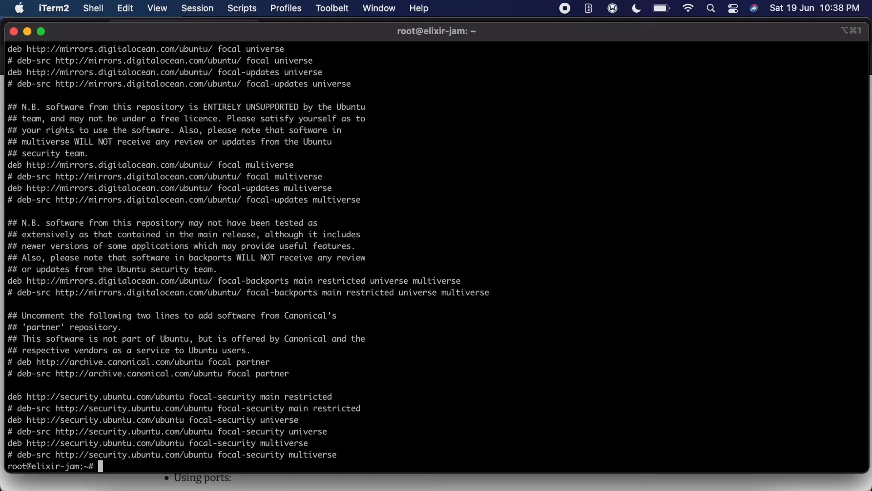
left_click(570, 473)
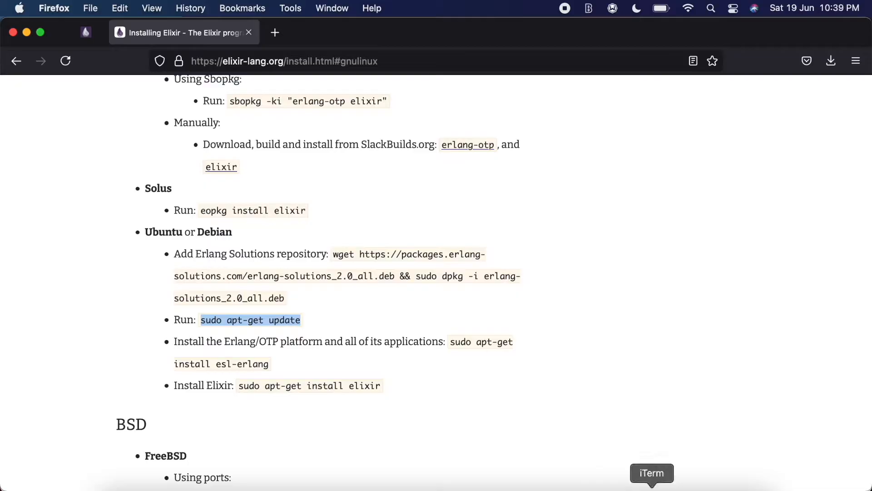
Select the 'sudo apt-get install esl-erlang' command on the install page
left_click(651, 472)
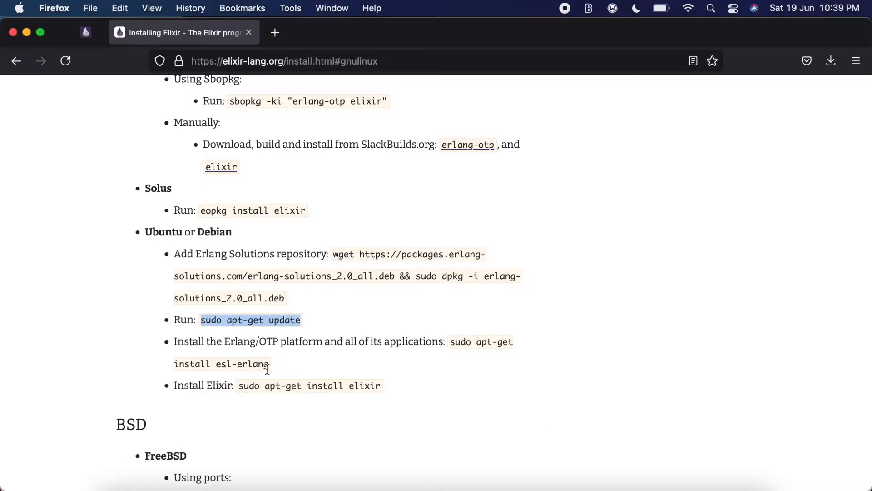
mouse_move(450, 341)
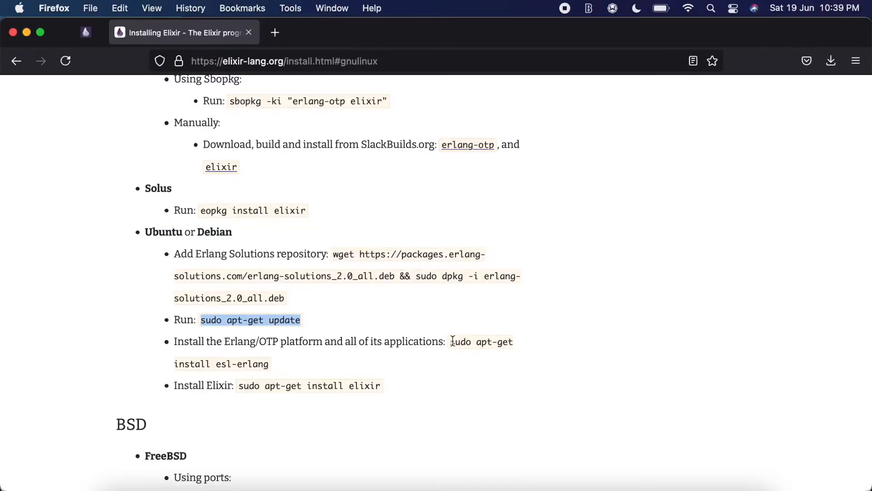
left_click_drag(449, 342, 495, 342)
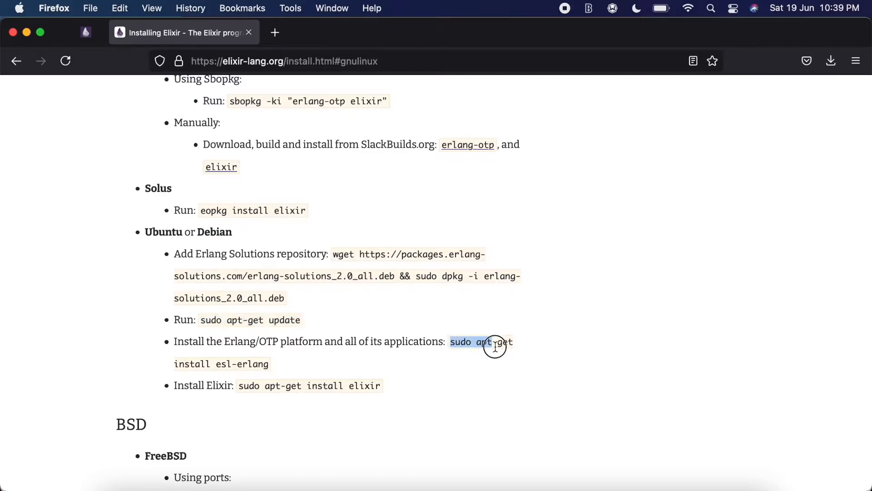
left_click_drag(492, 345, 269, 363)
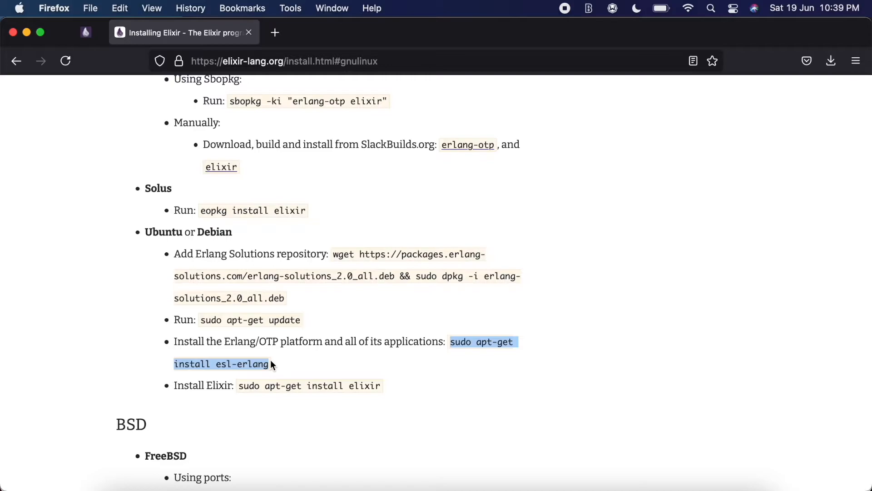
mouse_move(507, 384)
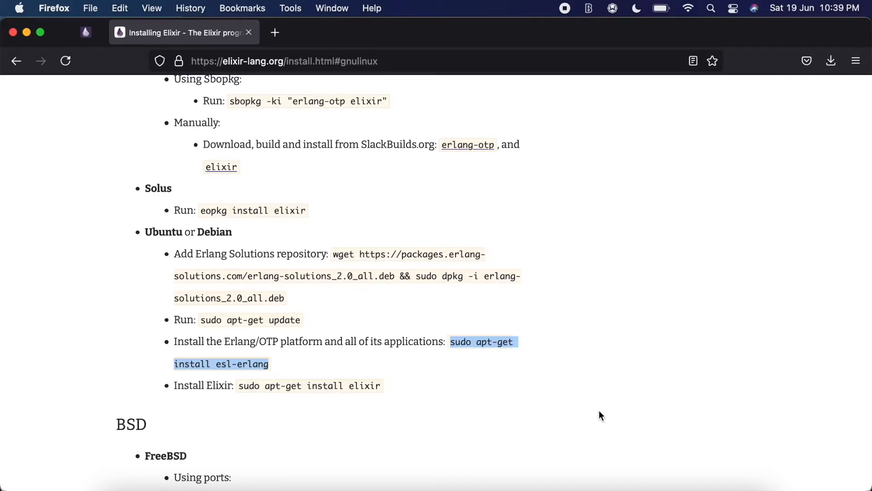
mouse_move(308, 345)
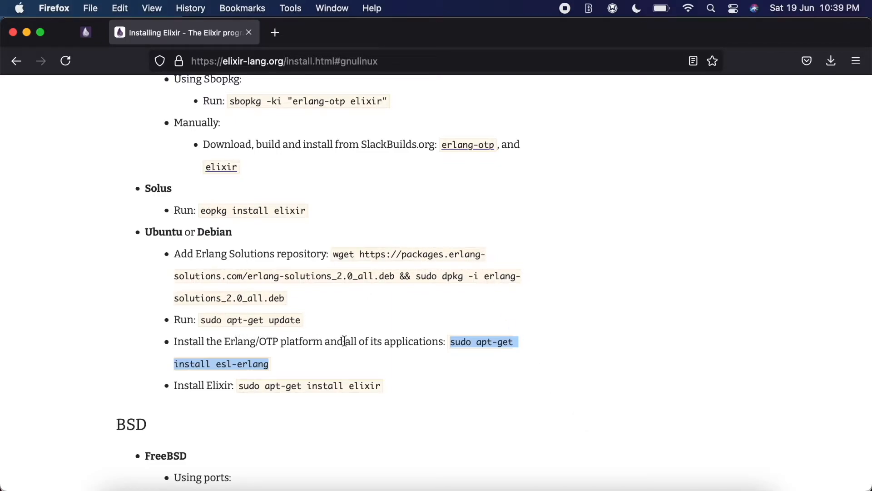
mouse_move(276, 323)
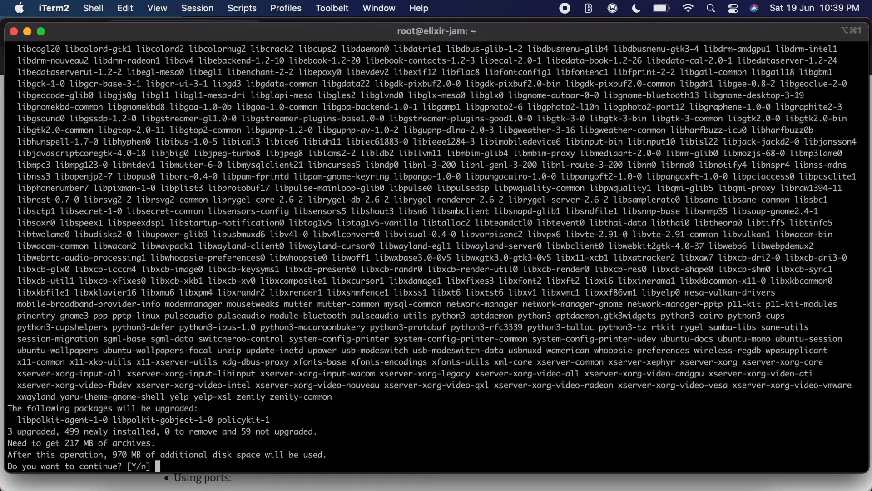
Answer y to the esl-erlang continue prompt and let the 499 packages install
type("y")
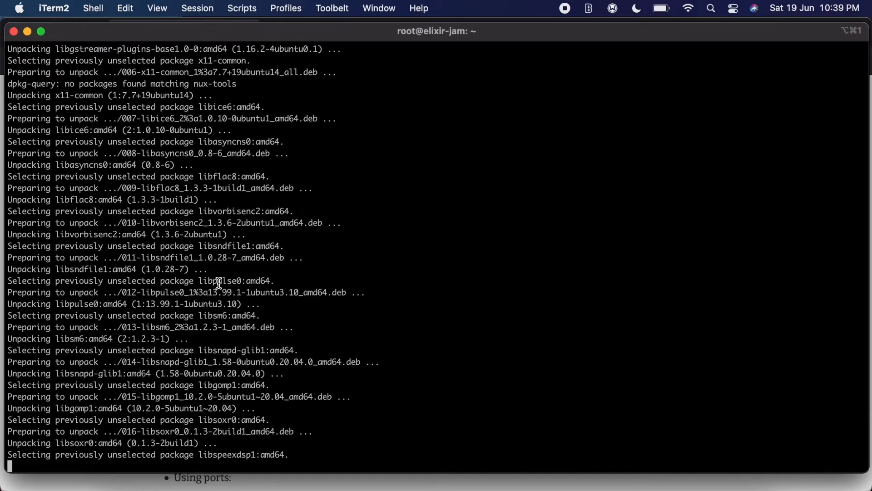
scroll("down", 3)
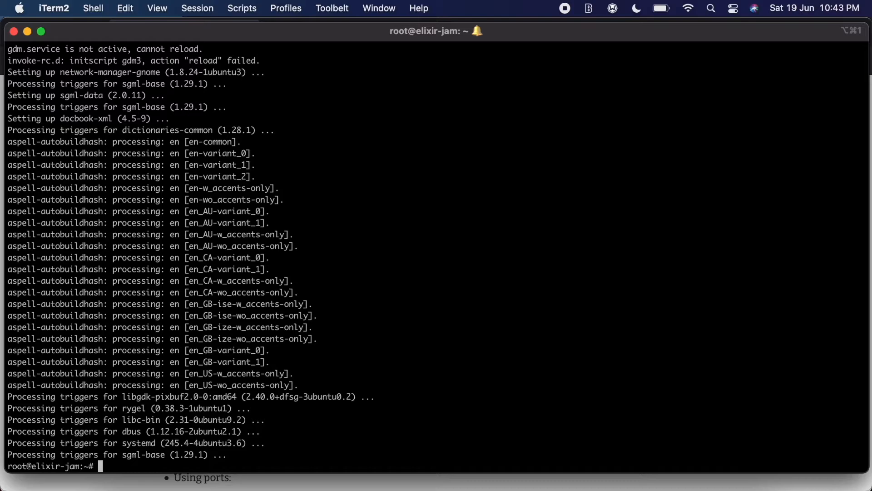
Install Elixir with sudo apt-get install elixir
type("sudo apt-get install elixir")
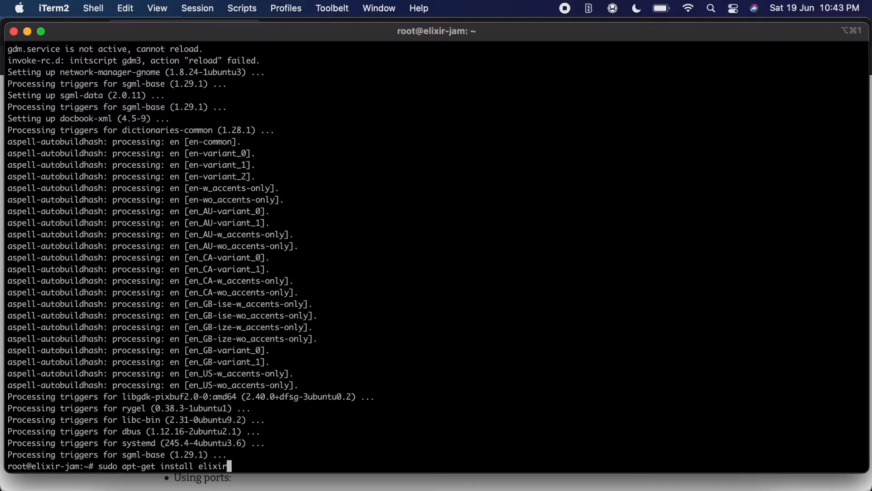
key("Return")
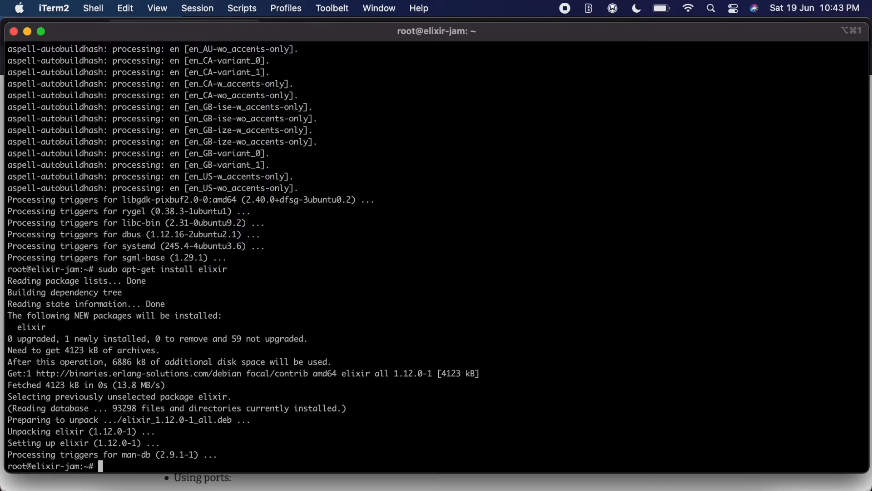
Check elixir -v reports Elixir 1.12.0 compiled with Erlang/OTP 24
type("elixir")
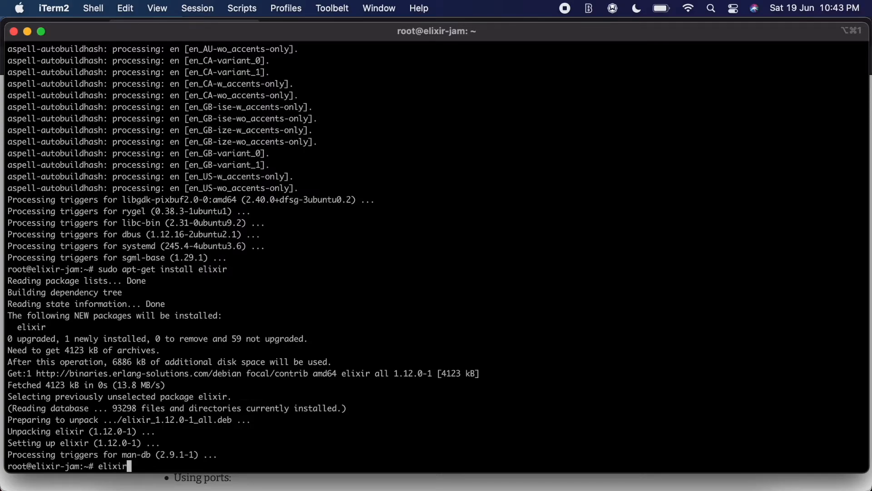
type("-v")
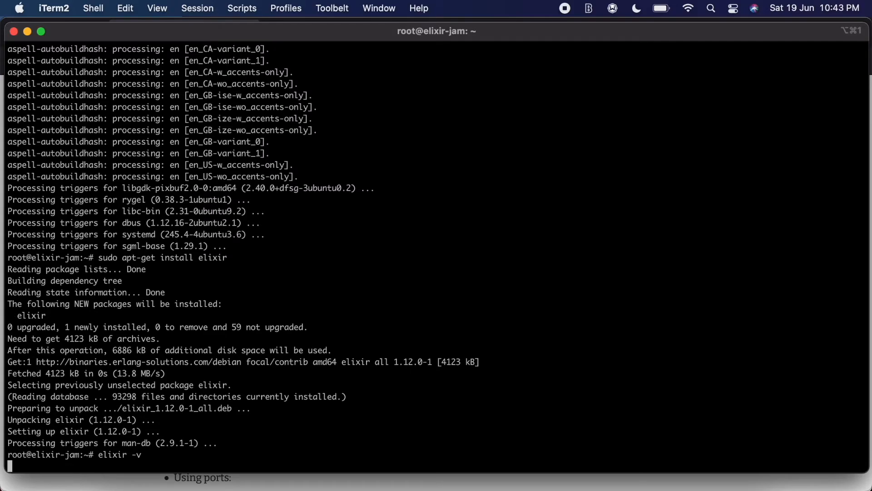
key("Return")
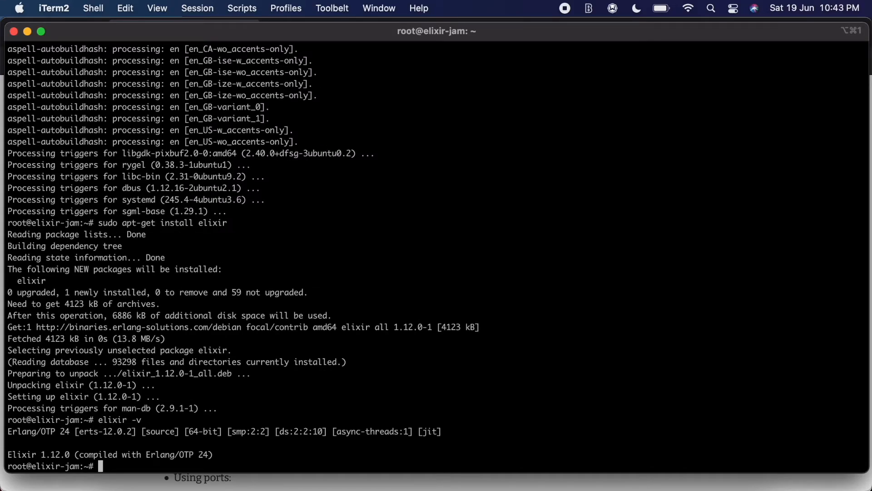